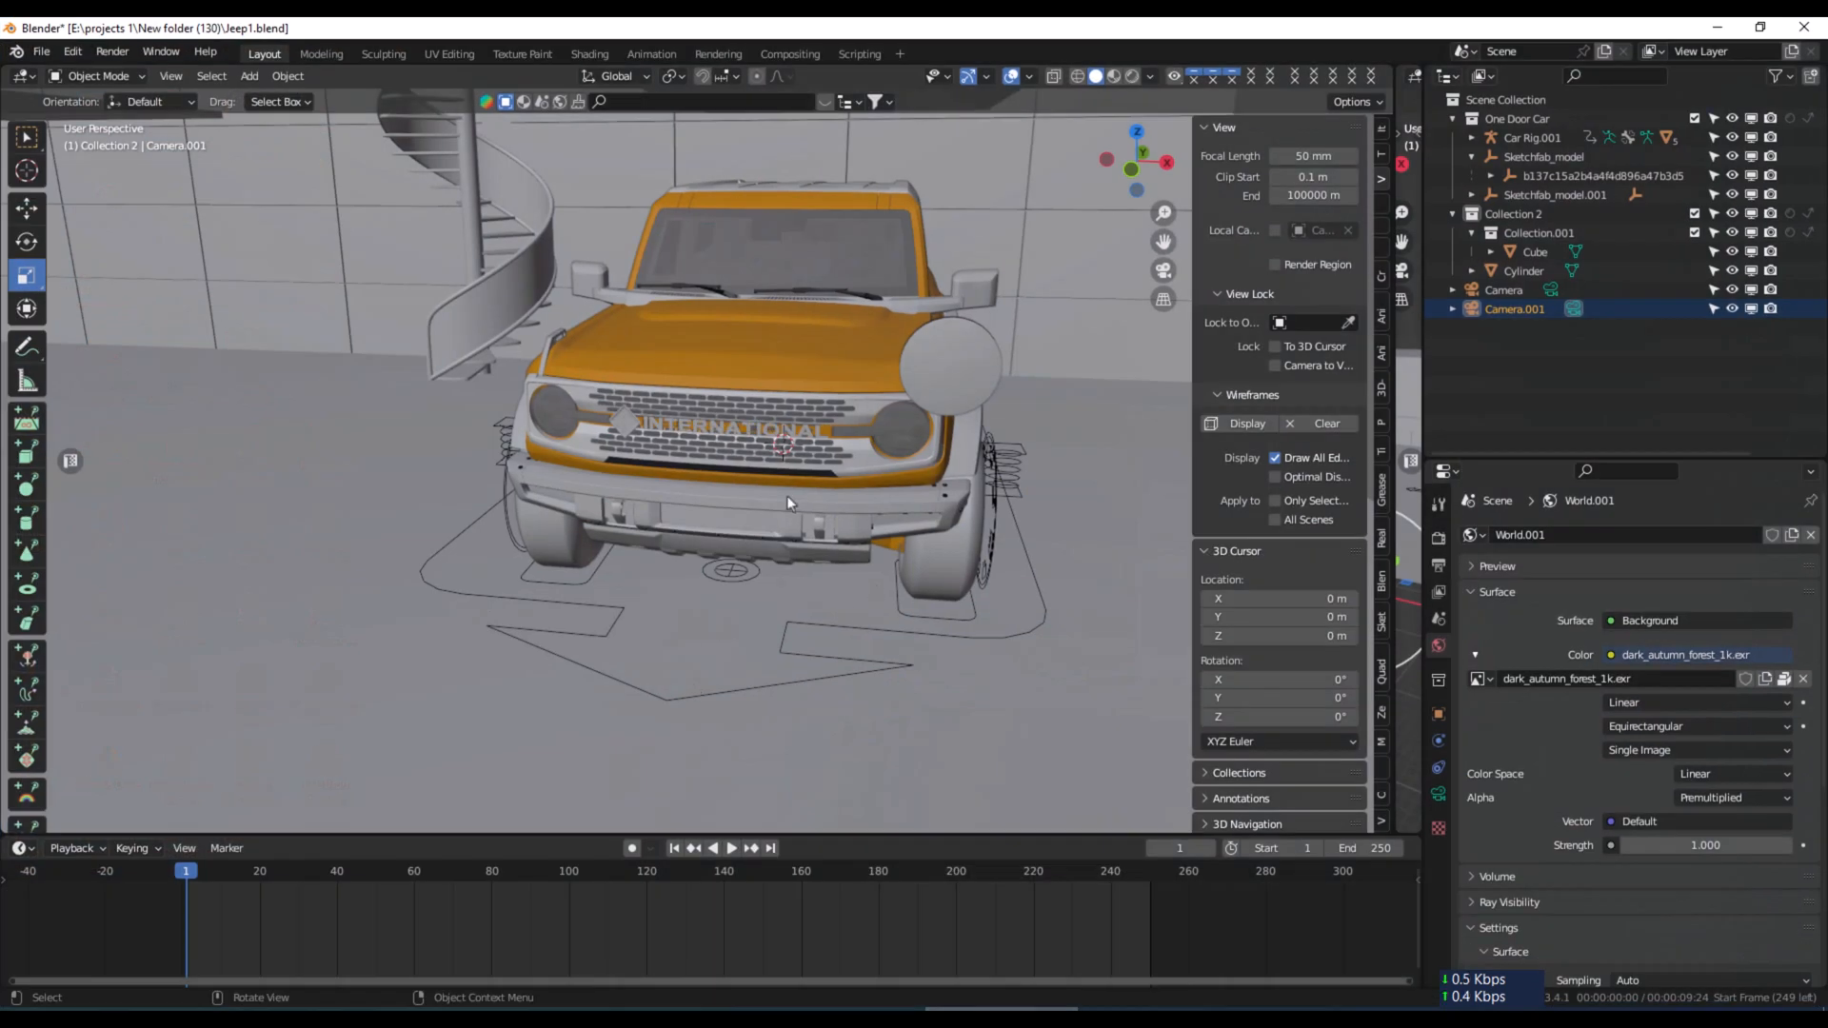
pyautogui.moveTo(1122, 244)
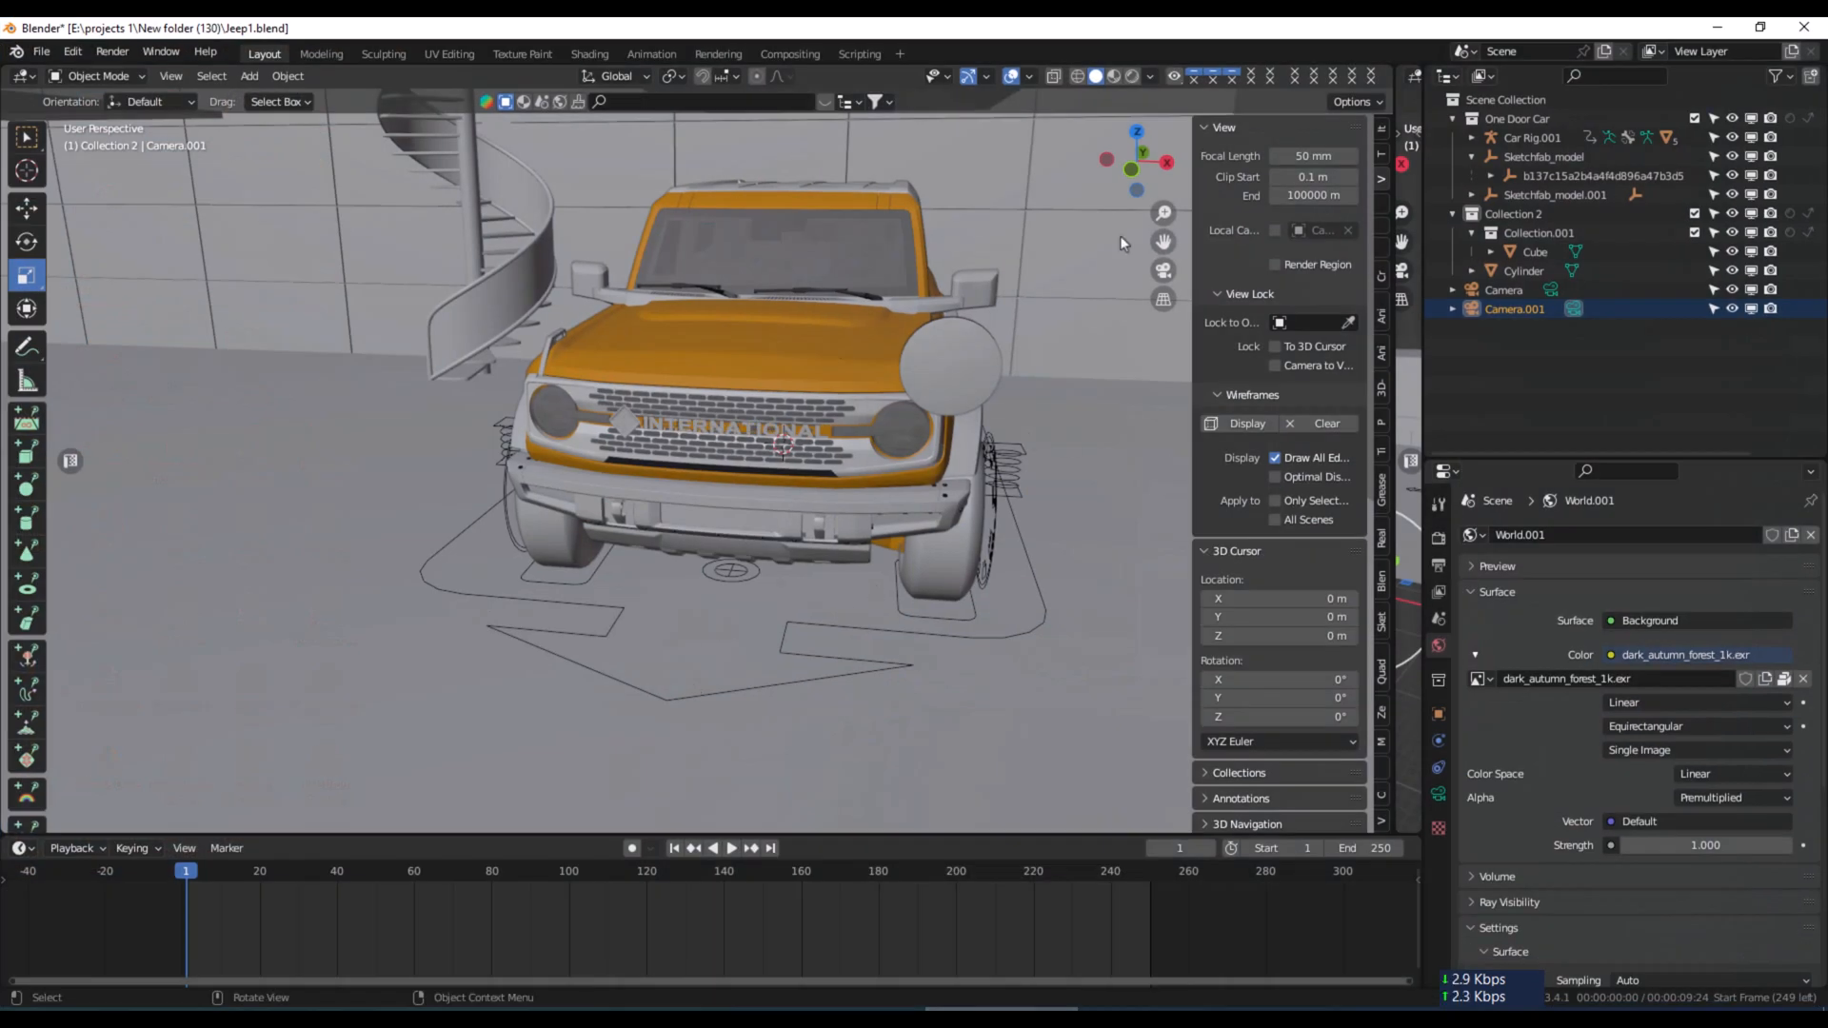
pyautogui.moveTo(1162, 214)
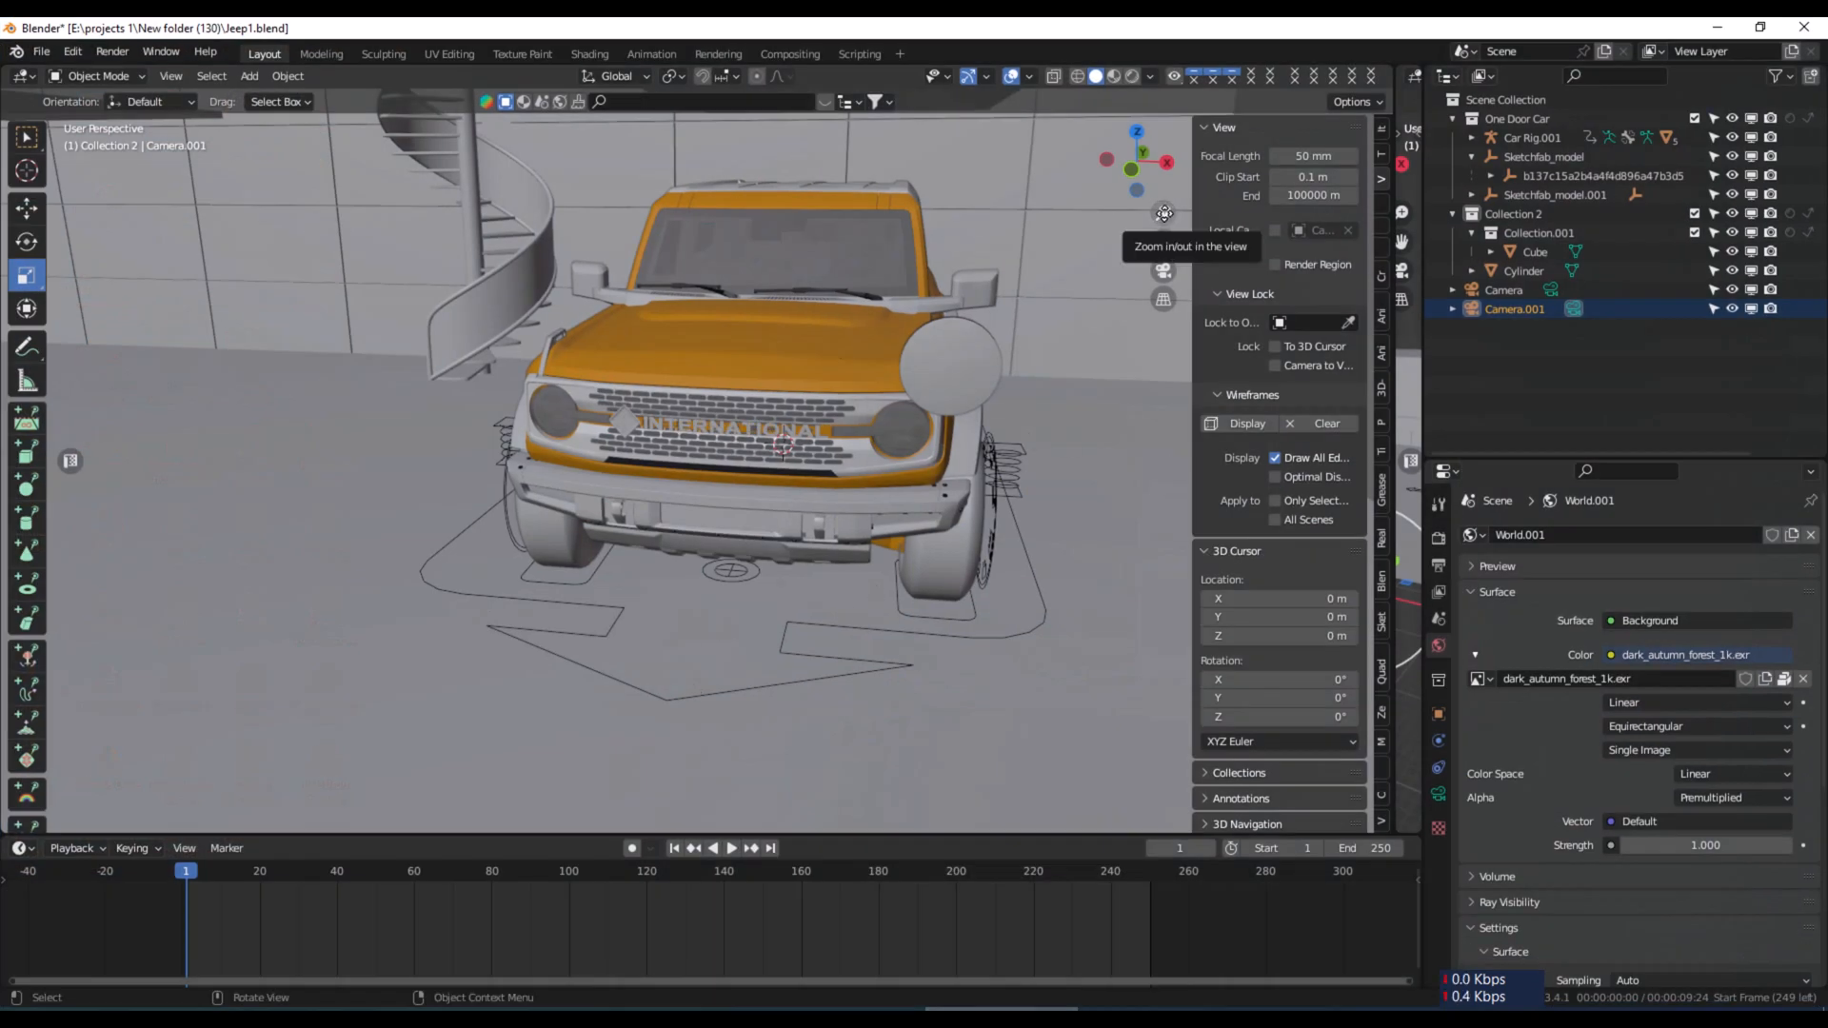
# Zoom the viewport out and back in on the Jeep, revealing more of the surrounding floor.
pyautogui.scroll(-3)
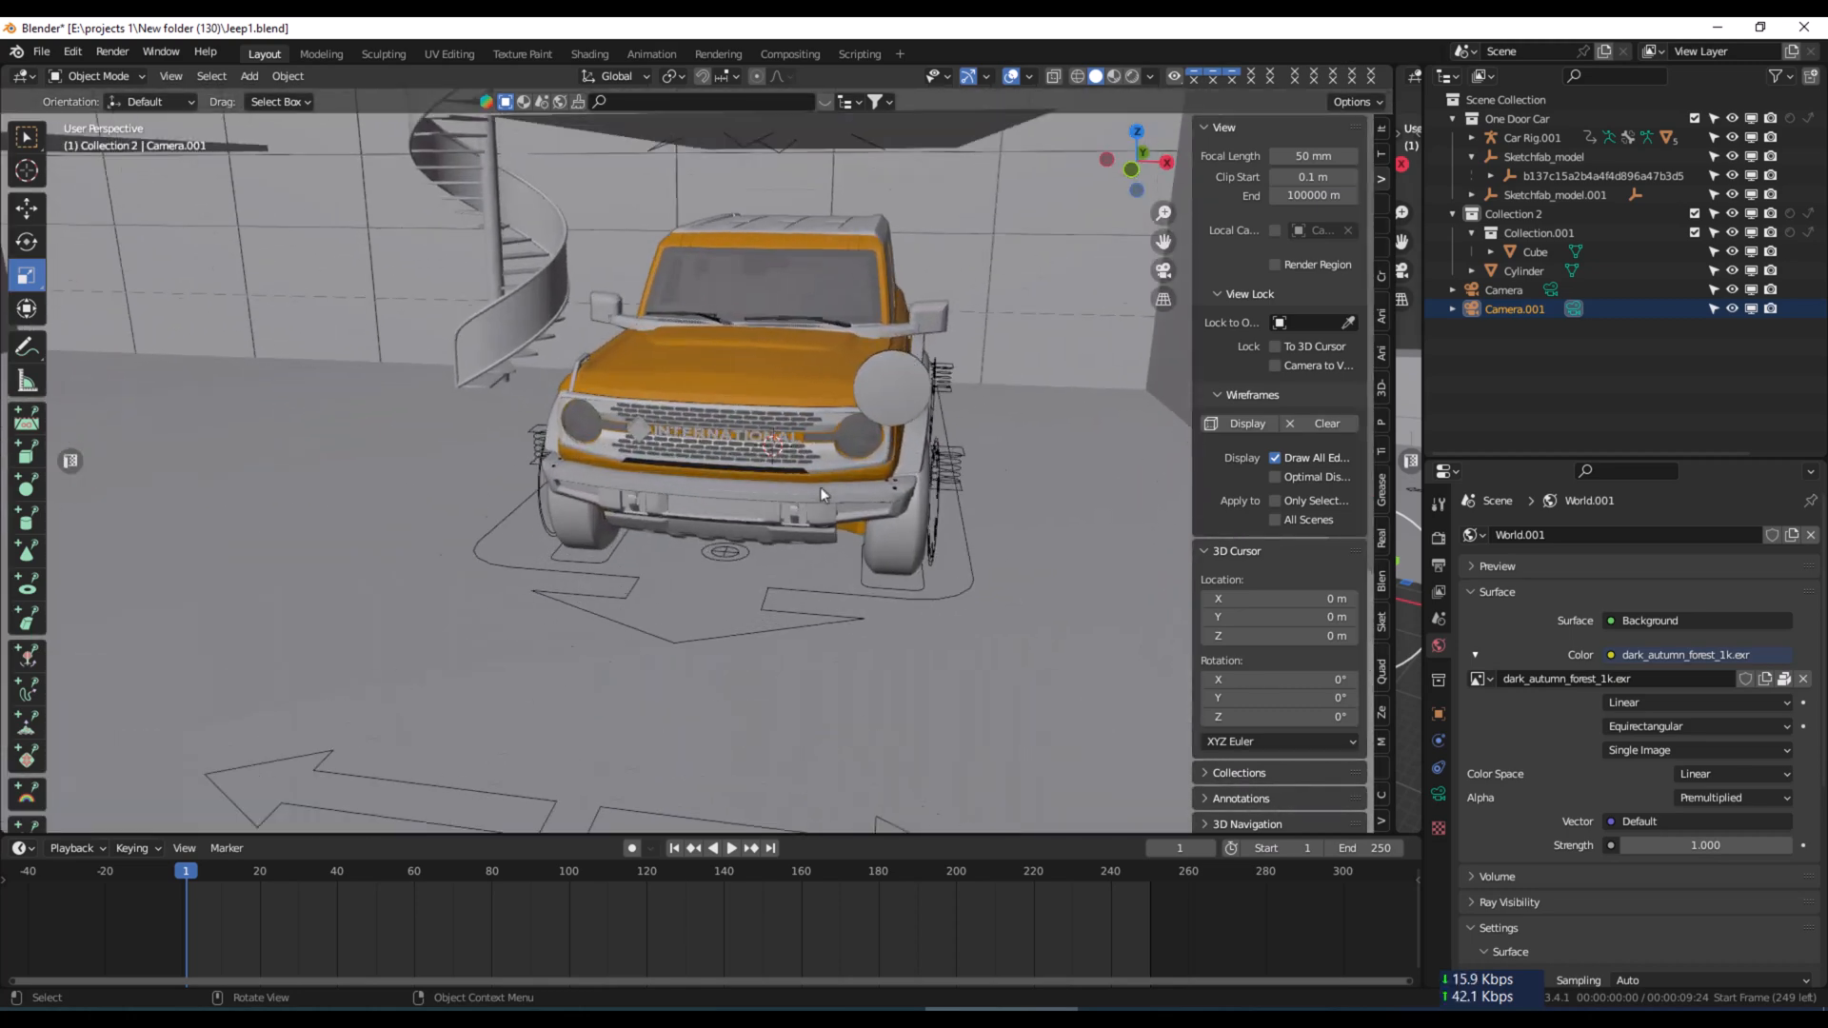
pyautogui.scroll(3)
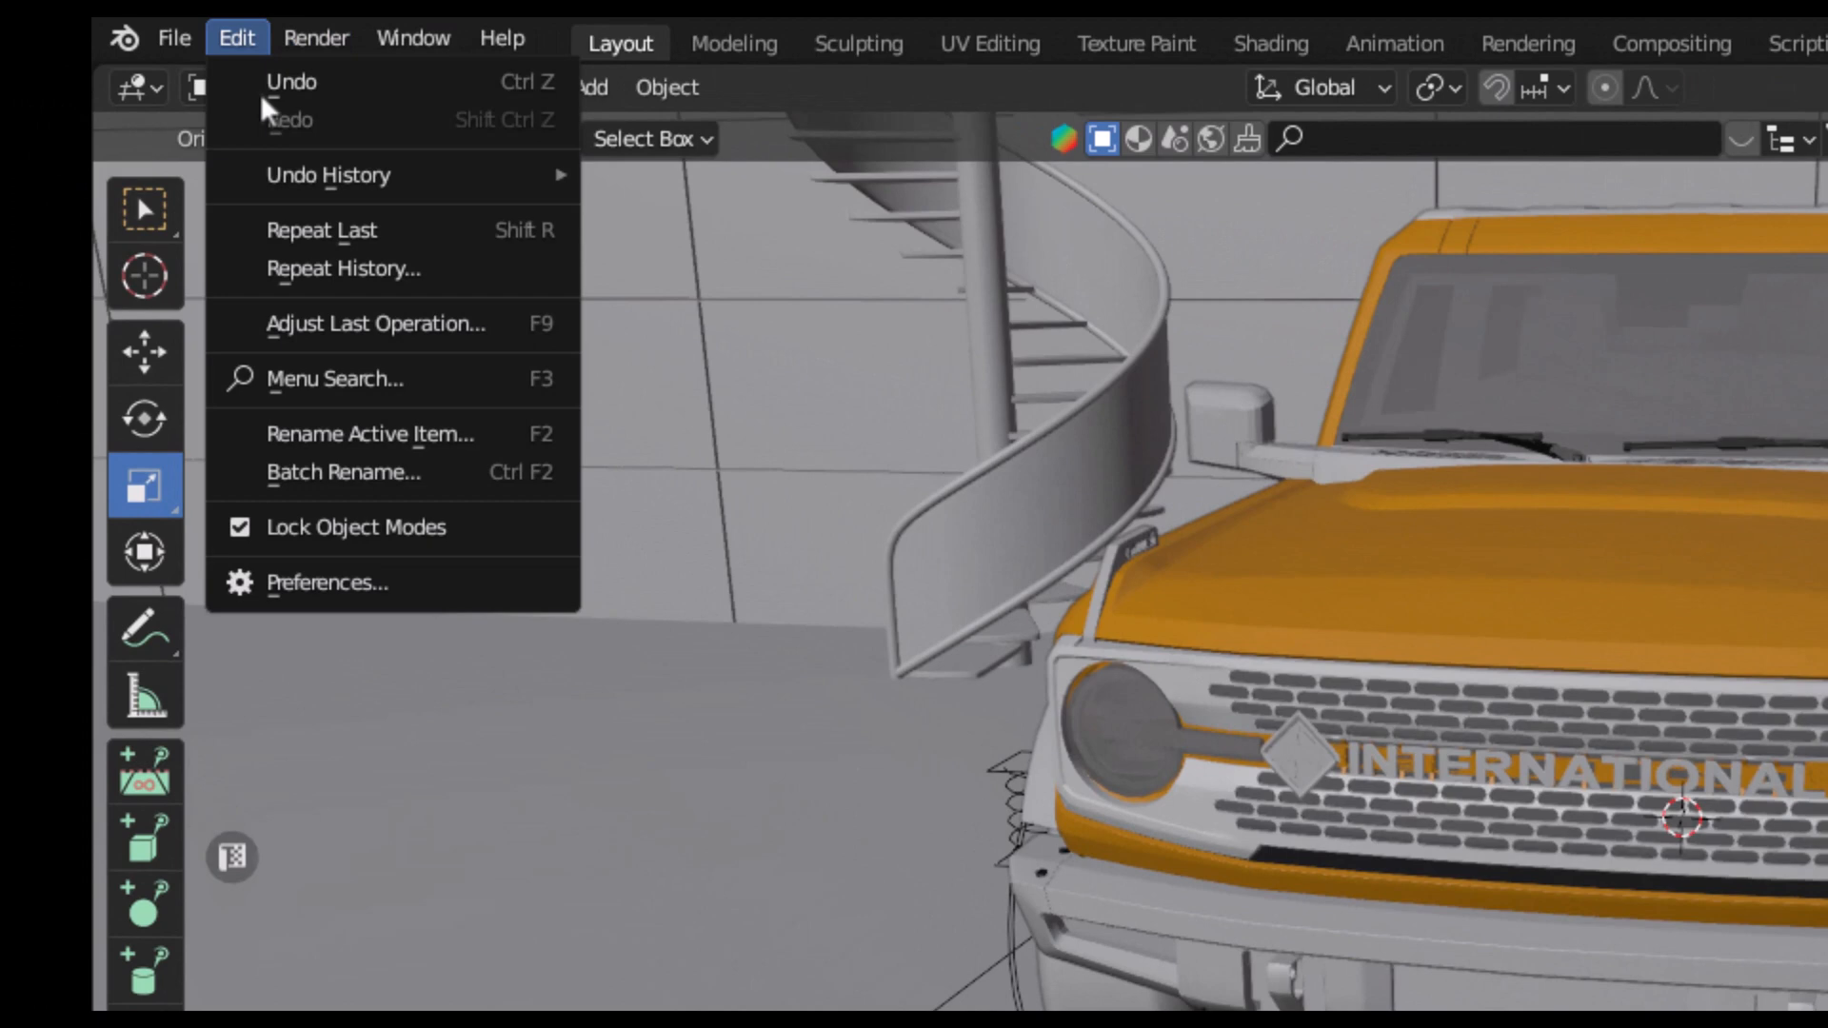
# In Preferences > Navigation, enable Auto Depth under Orbit & Pan.
pyautogui.click(327, 583)
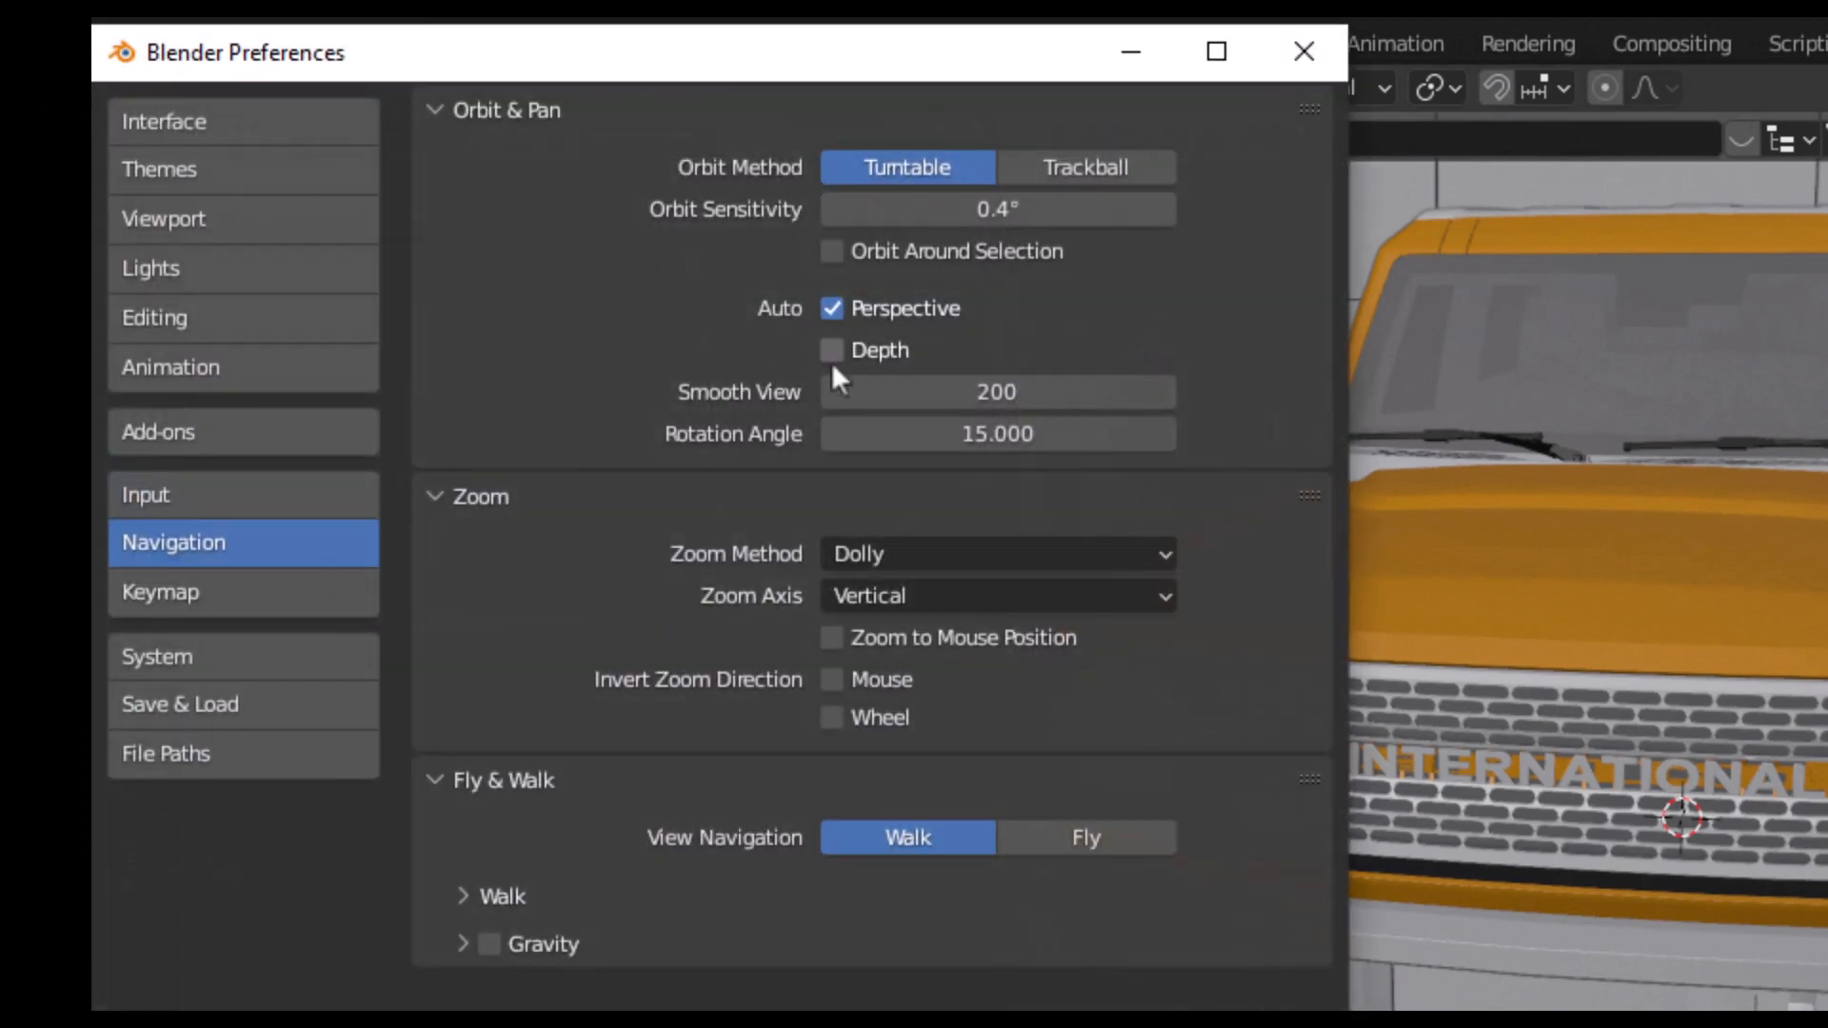
pyautogui.moveTo(828, 362)
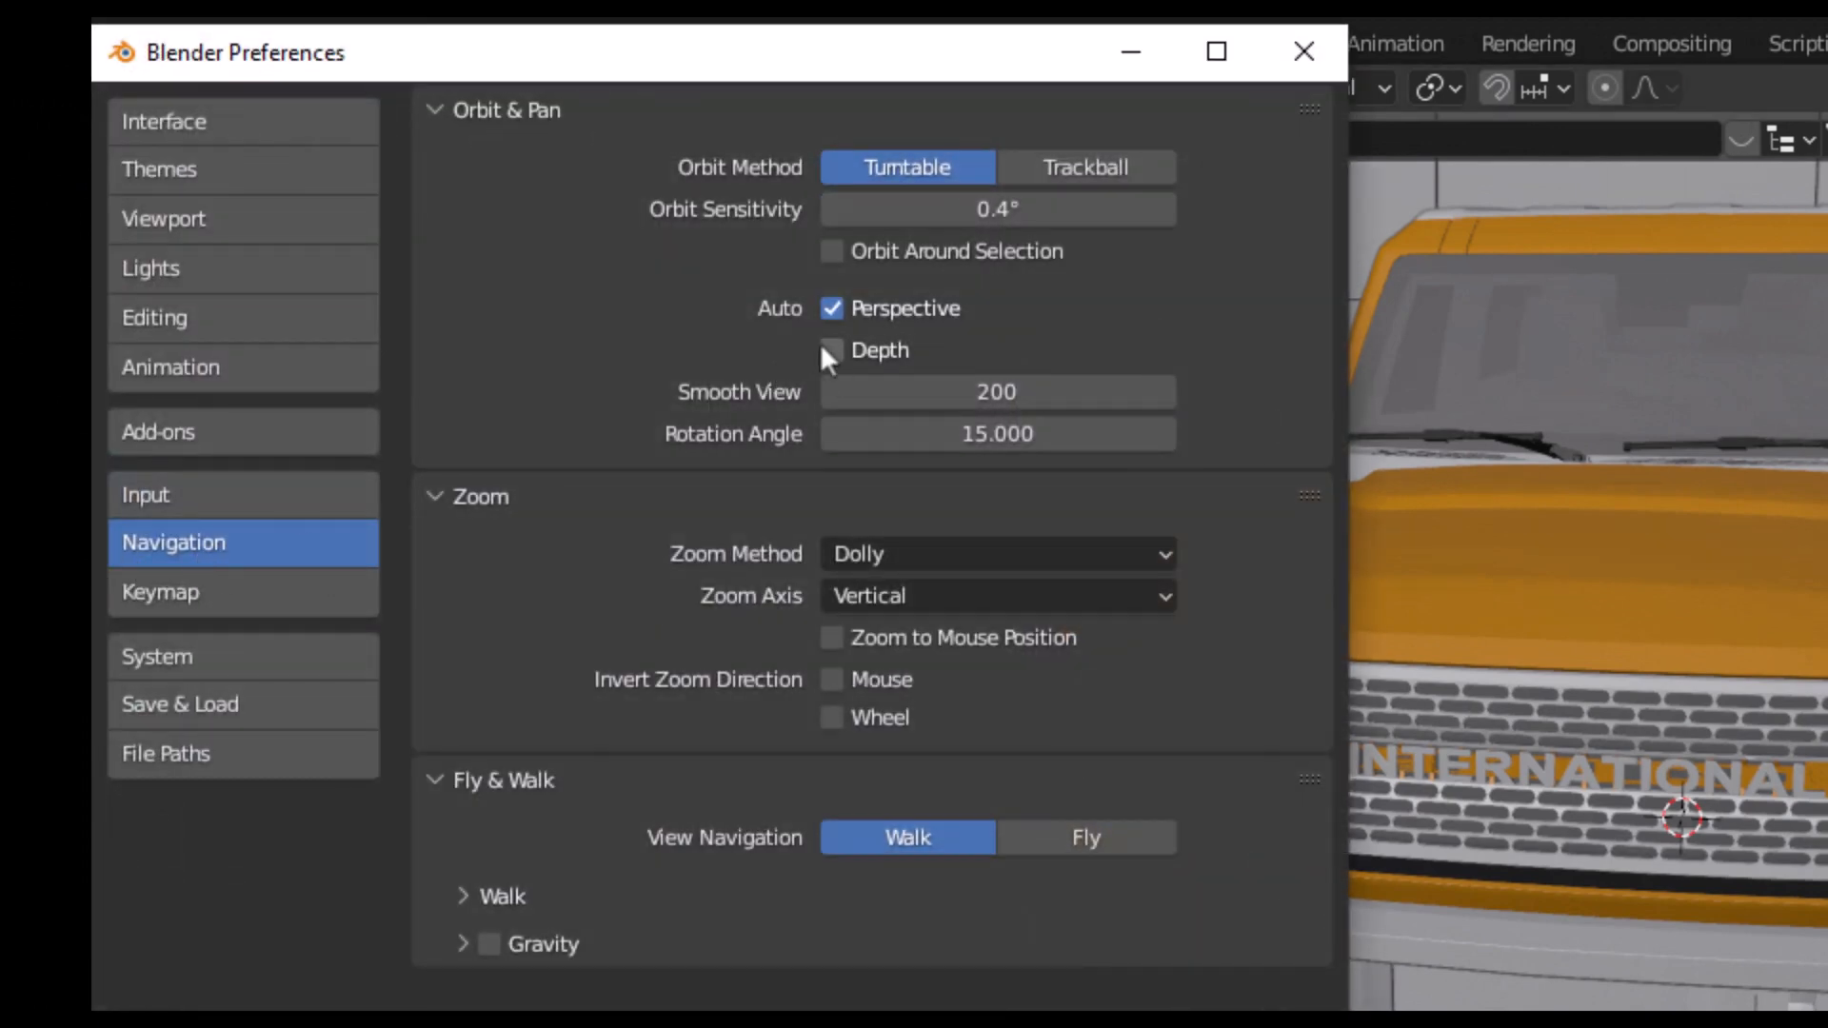
pyautogui.click(832, 351)
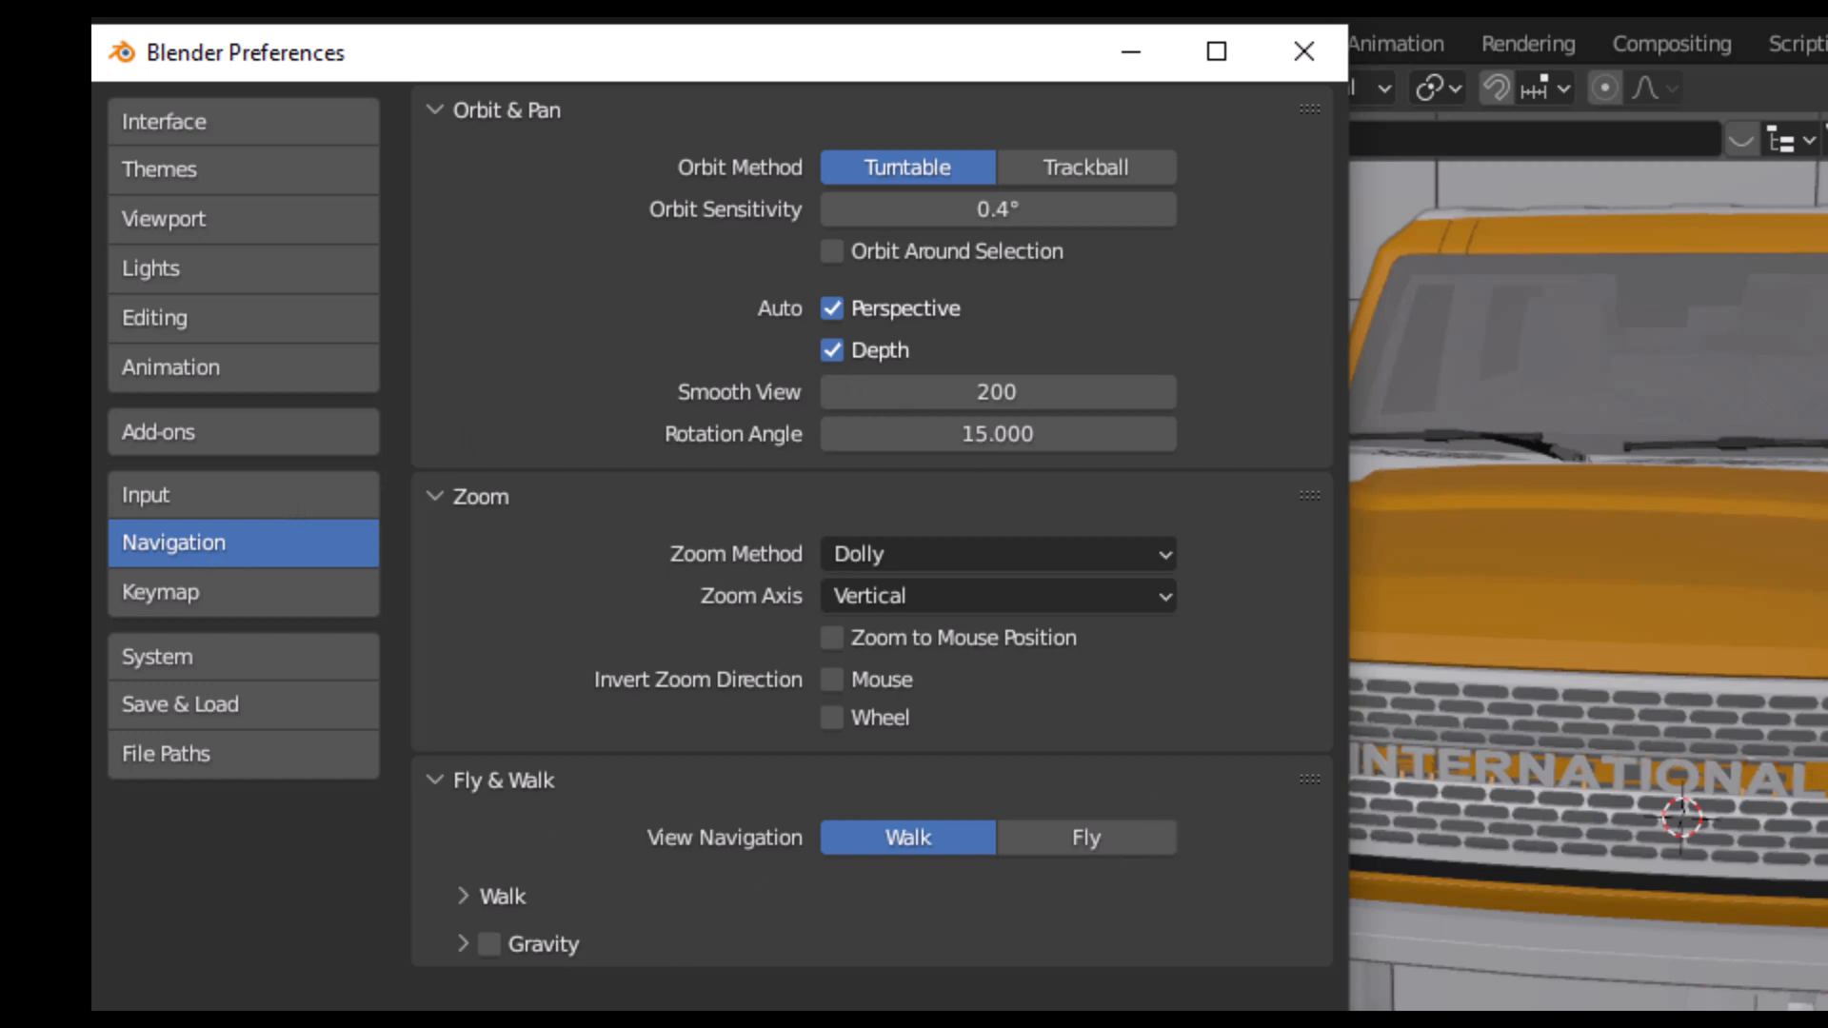
pyautogui.moveTo(1367, 39)
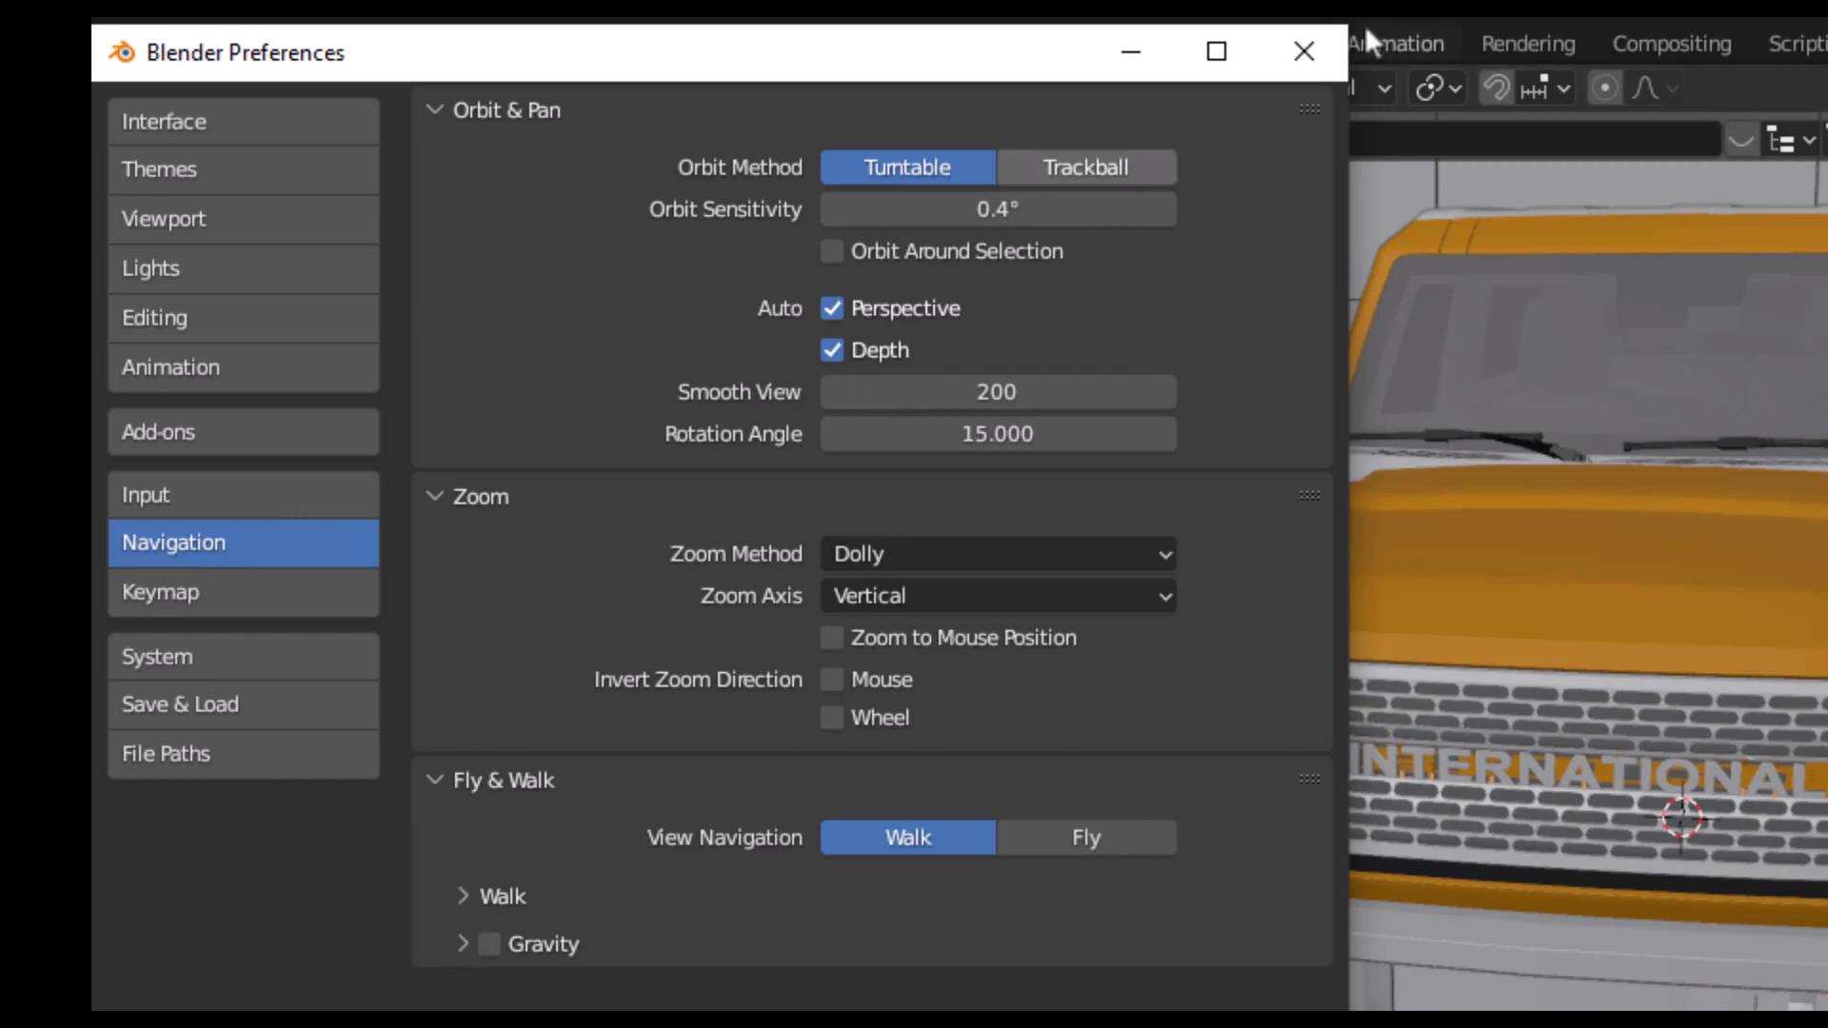